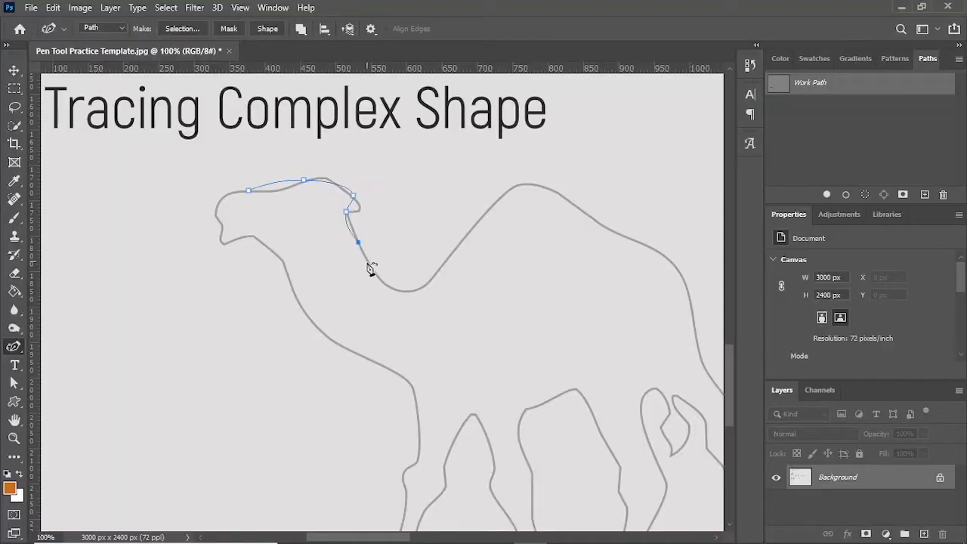
Place a couple of trial curve points along the camel's neck as a tracing preview
left_click(431, 284)
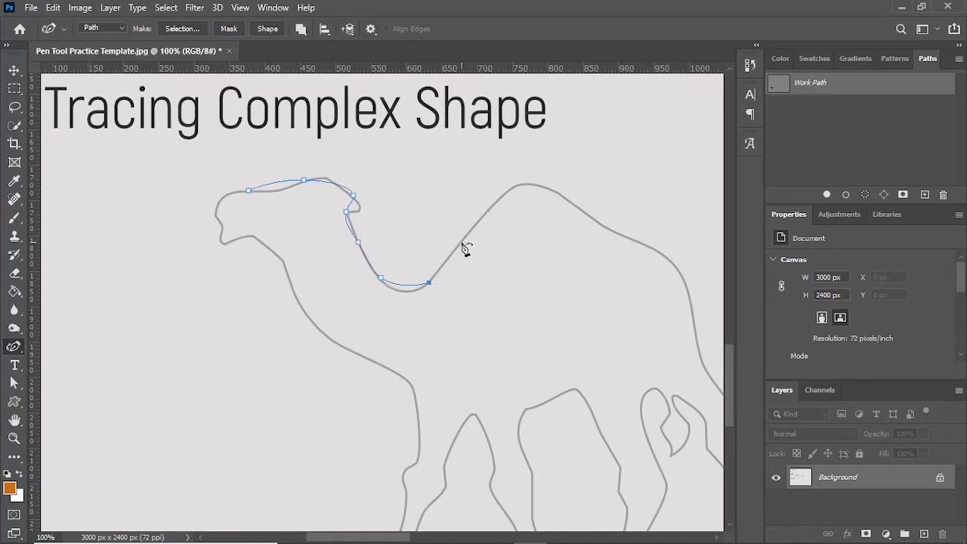
left_click(678, 271)
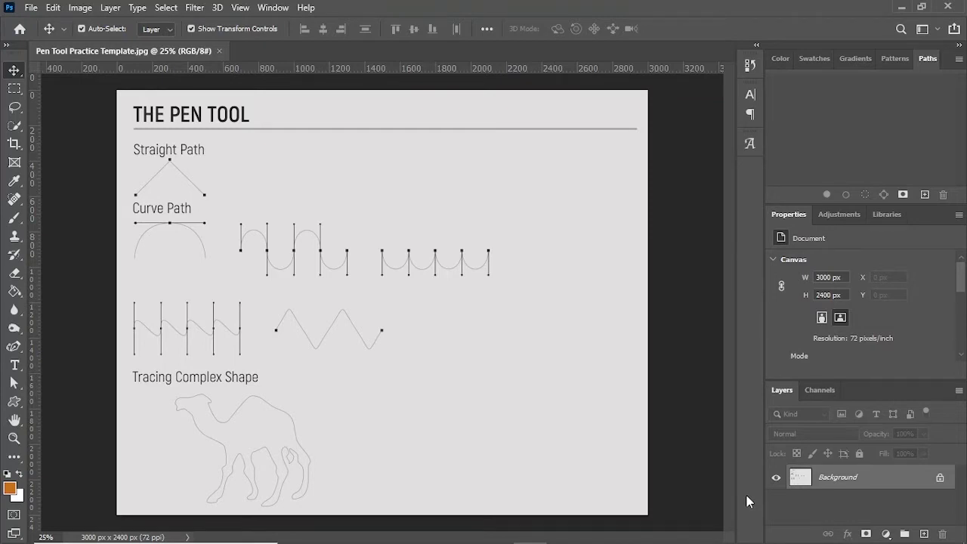
Make the Curvature Pen Tool active from the pen tool variants (P)
key("p")
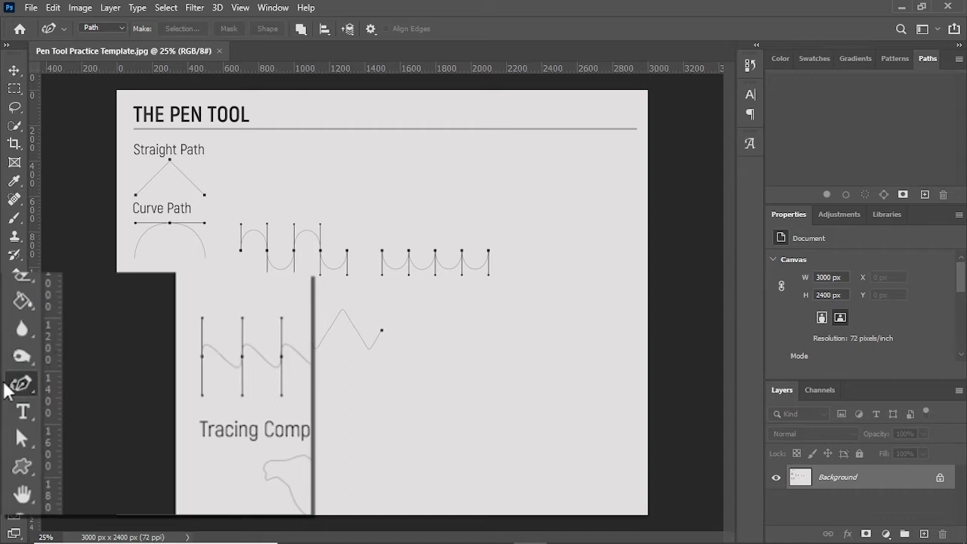
left_click(20, 383)
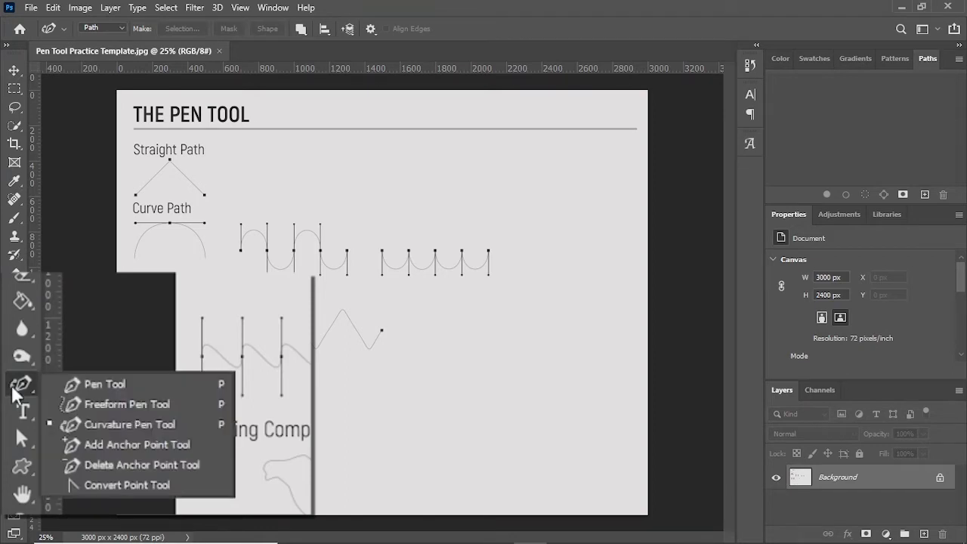
mouse_move(87, 430)
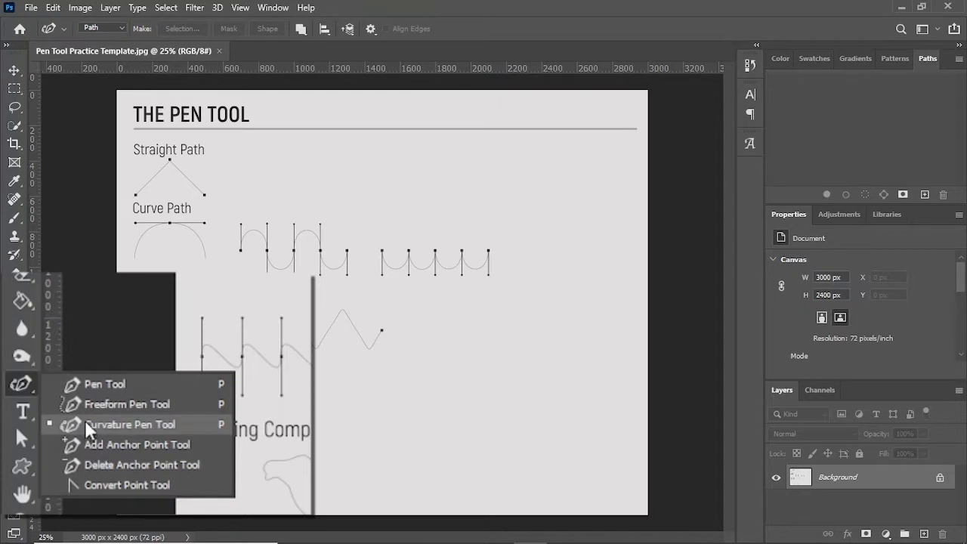
left_click(130, 423)
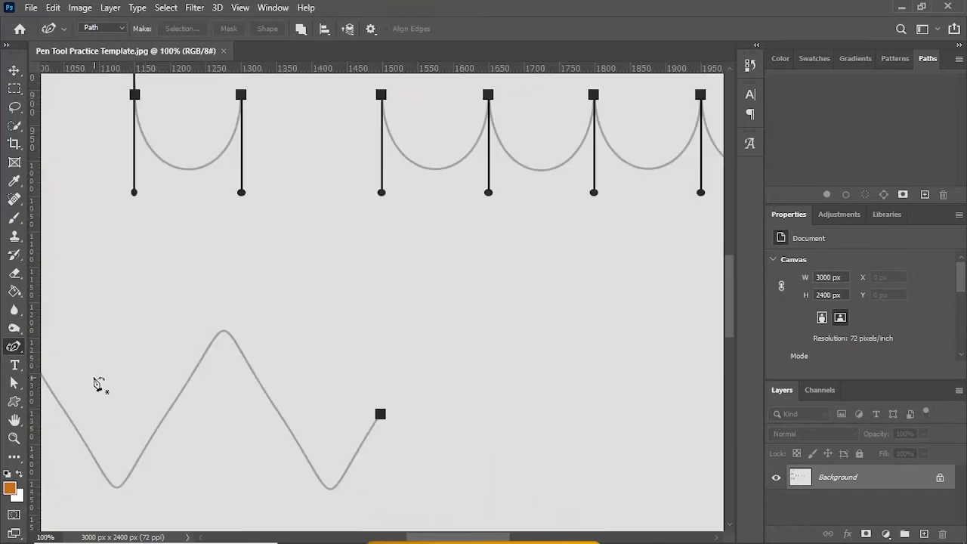
Pan down the template until the untraced camel outline is centred in view
left_click_drag(98, 385, 349, 188)
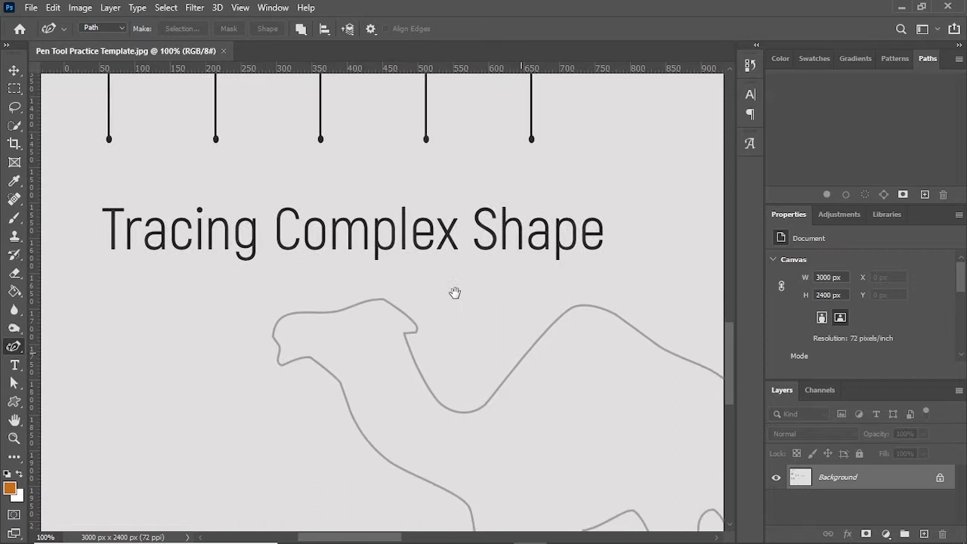
left_click_drag(453, 293, 441, 210)
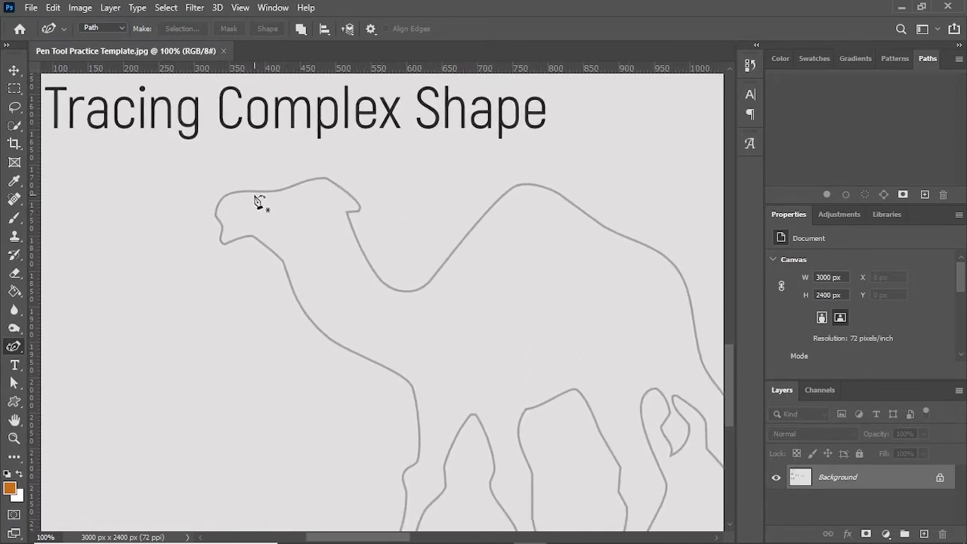
mouse_move(236, 213)
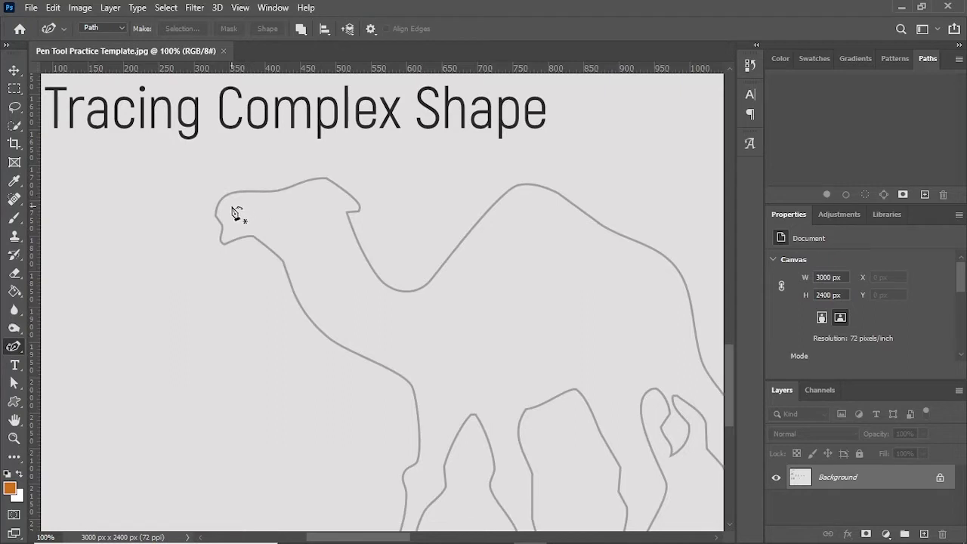
mouse_move(67, 193)
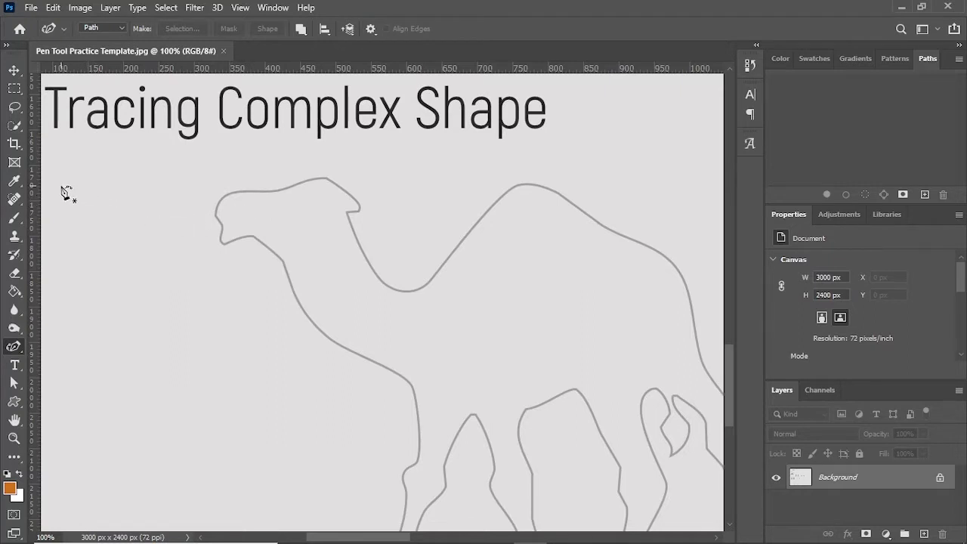
left_click(68, 187)
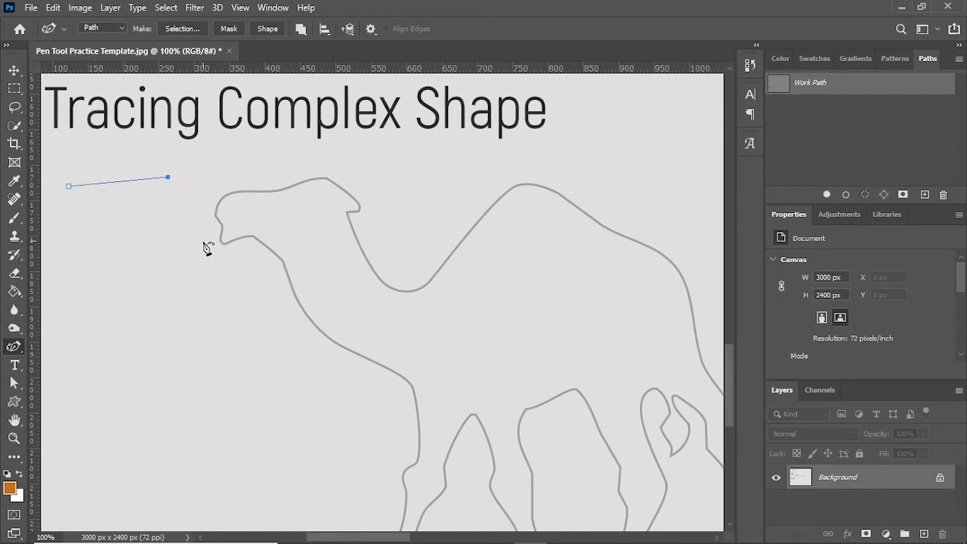
mouse_move(185, 255)
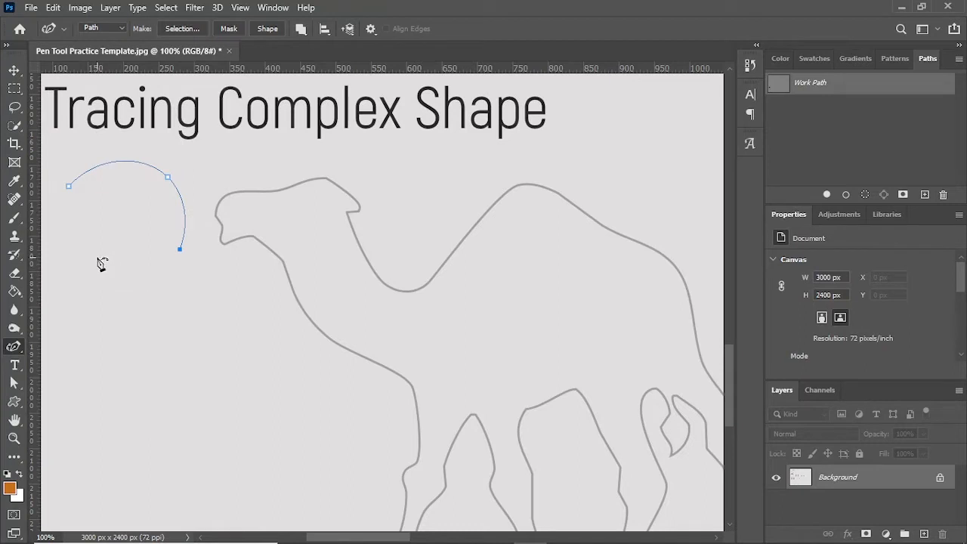
left_click(93, 263)
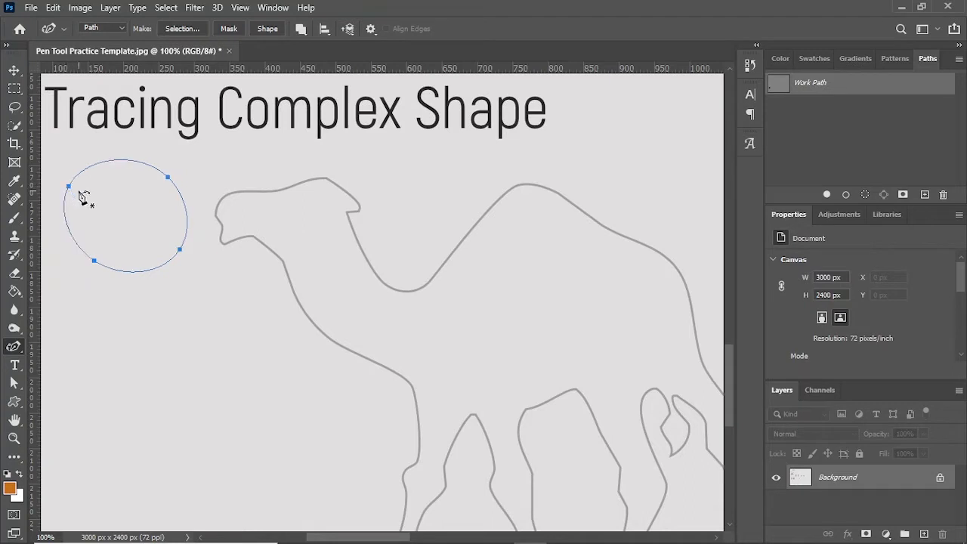
mouse_move(89, 204)
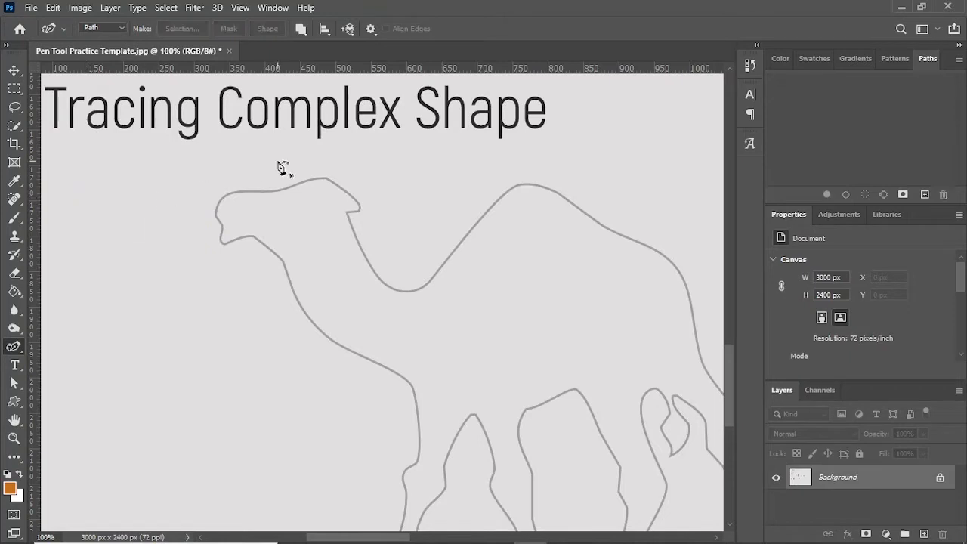
mouse_move(255, 198)
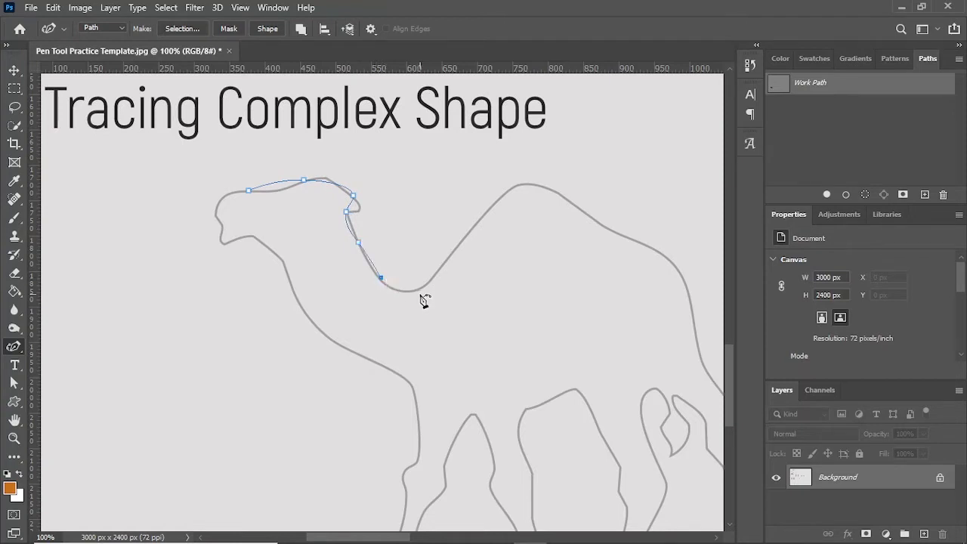
Add curve points from the bottom of the neck up over the hump and along the back
left_click(461, 243)
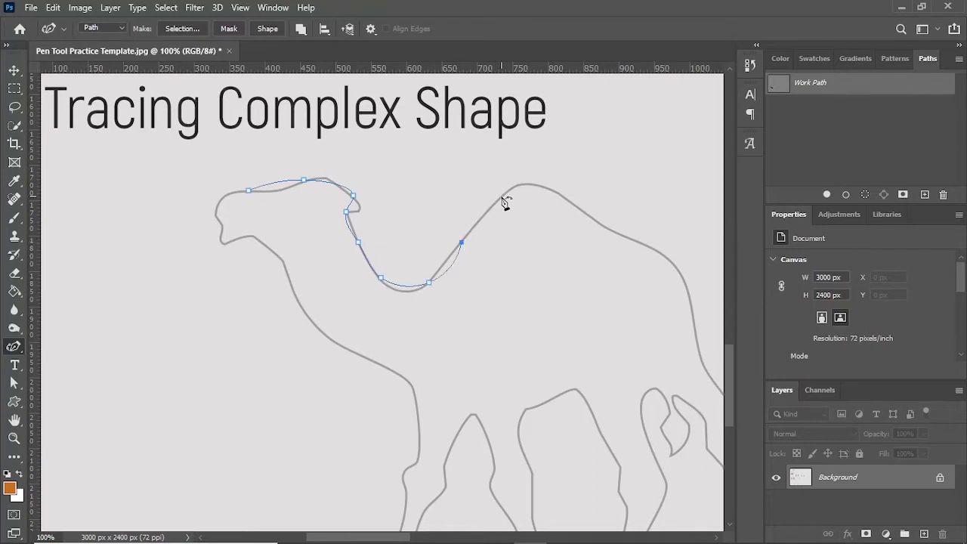
left_click(547, 188)
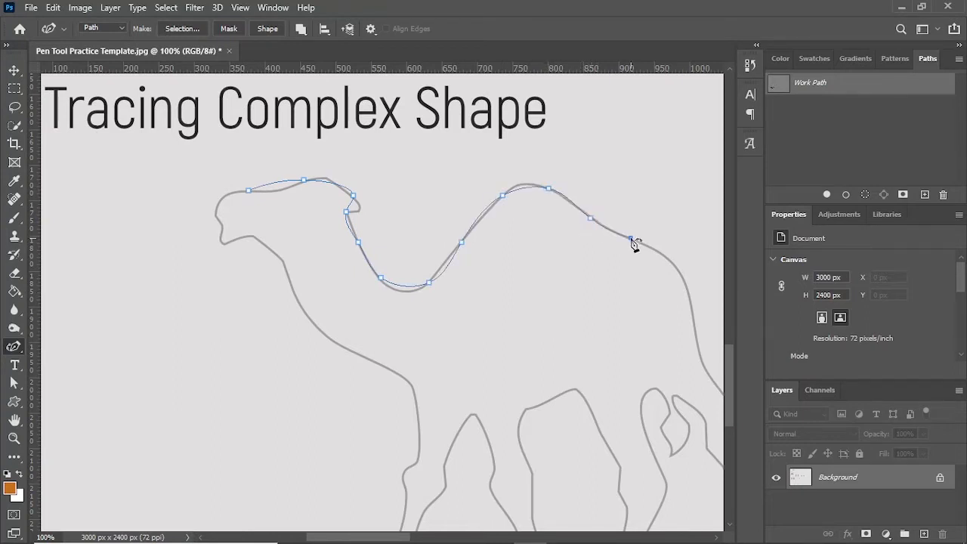
left_click(679, 270)
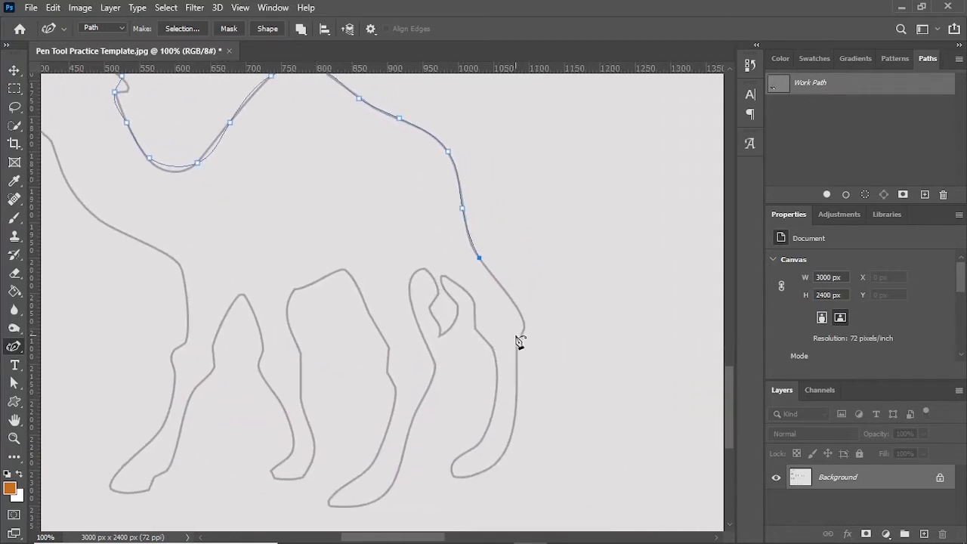
Continue the path down the camel's rear leg, around the back hoof and up the inner leg
left_click(516, 308)
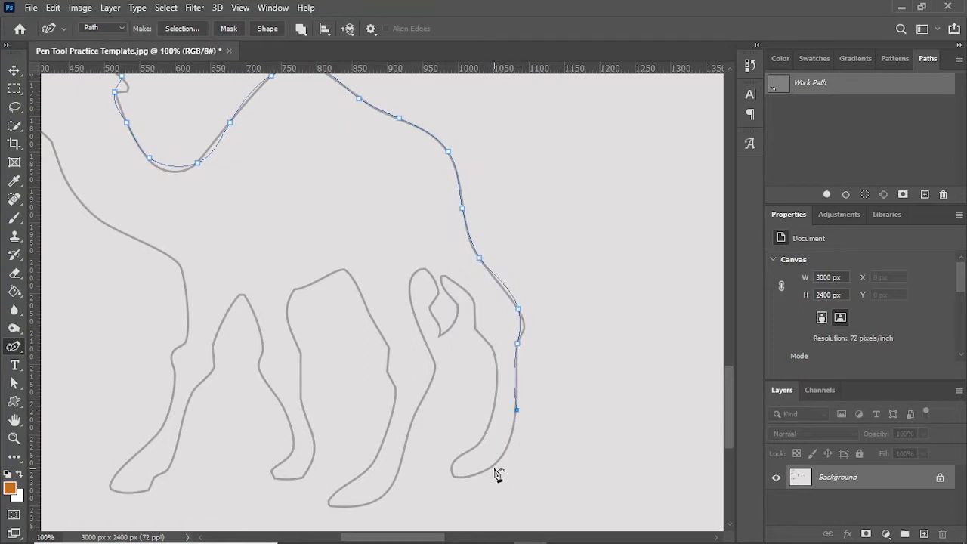
left_click(492, 465)
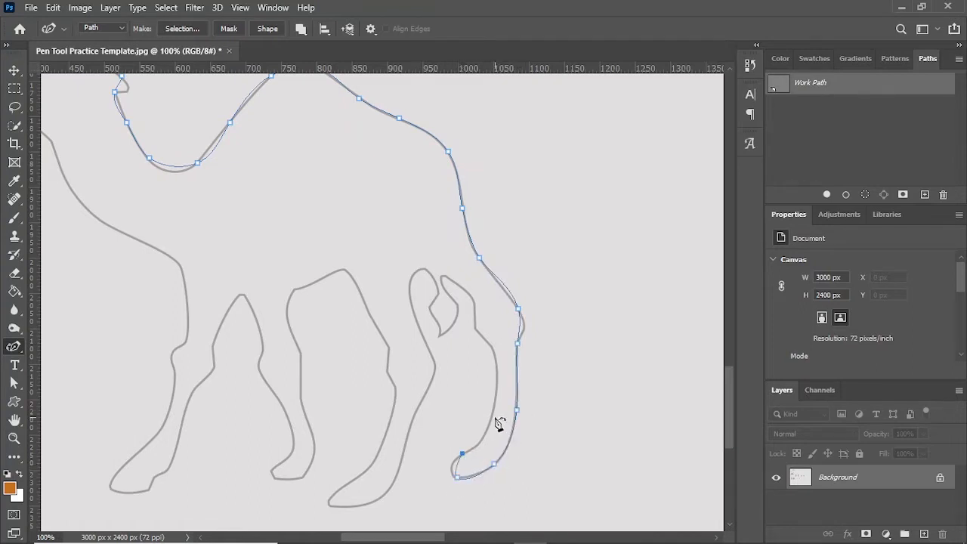
left_click(492, 410)
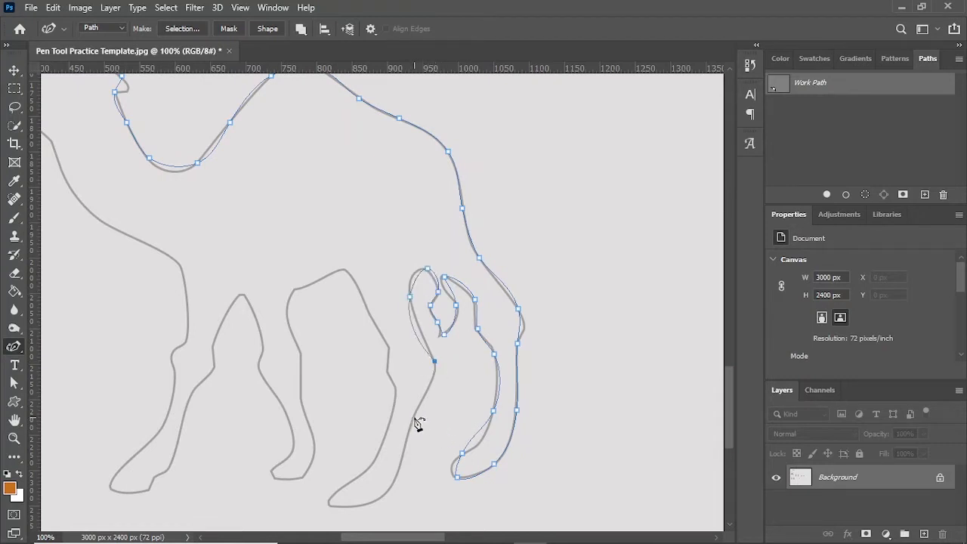
left_click(350, 506)
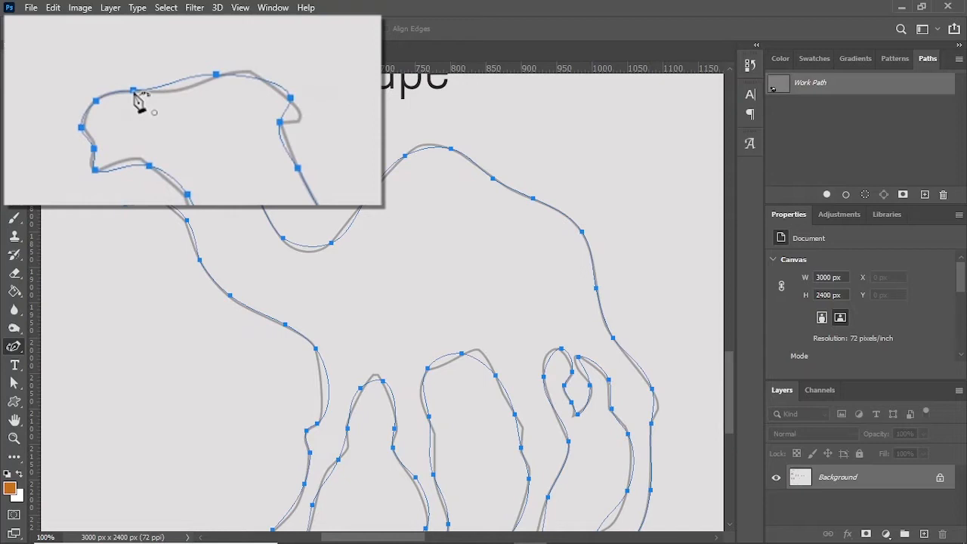
mouse_move(163, 159)
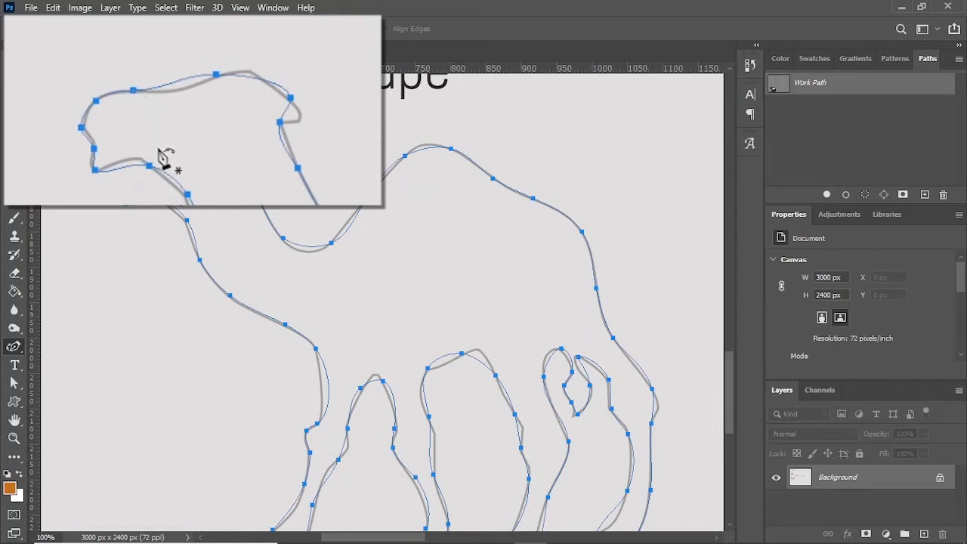
mouse_move(193, 98)
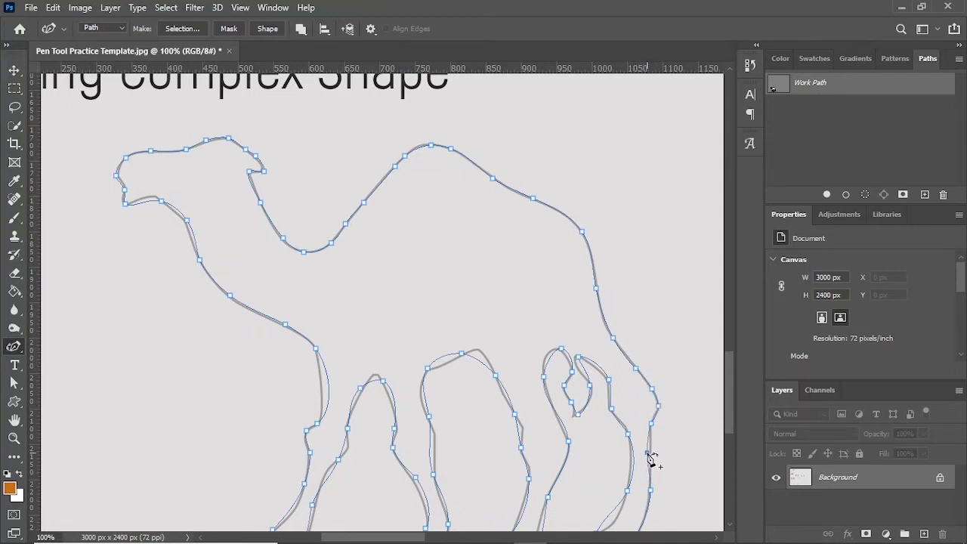
Add further anchor points along the camel's legs to close the outline path
scroll("down", 3)
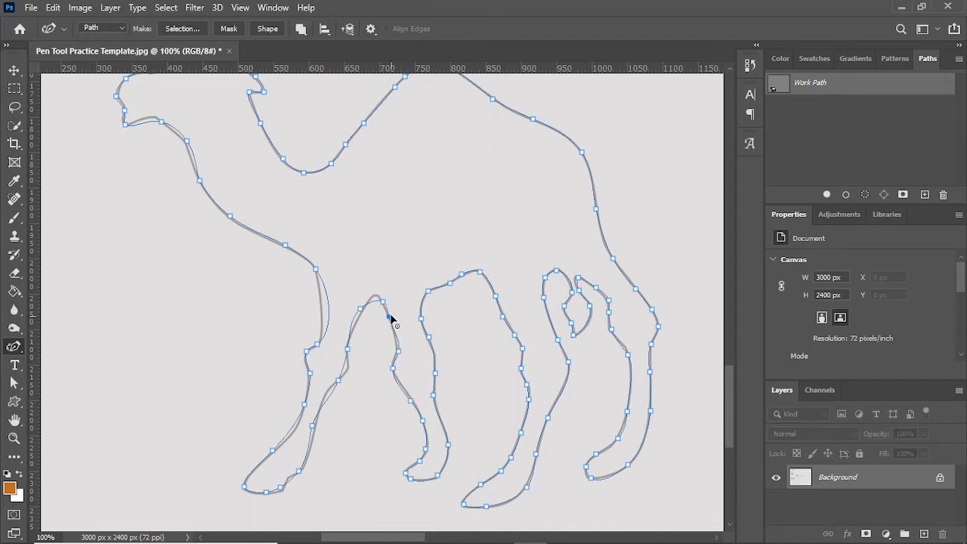
left_click(374, 299)
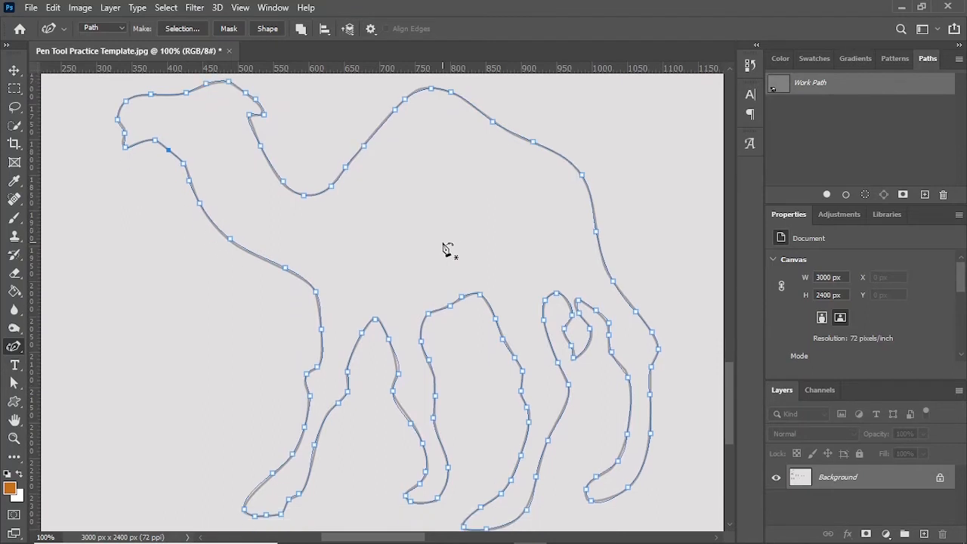
mouse_move(814, 106)
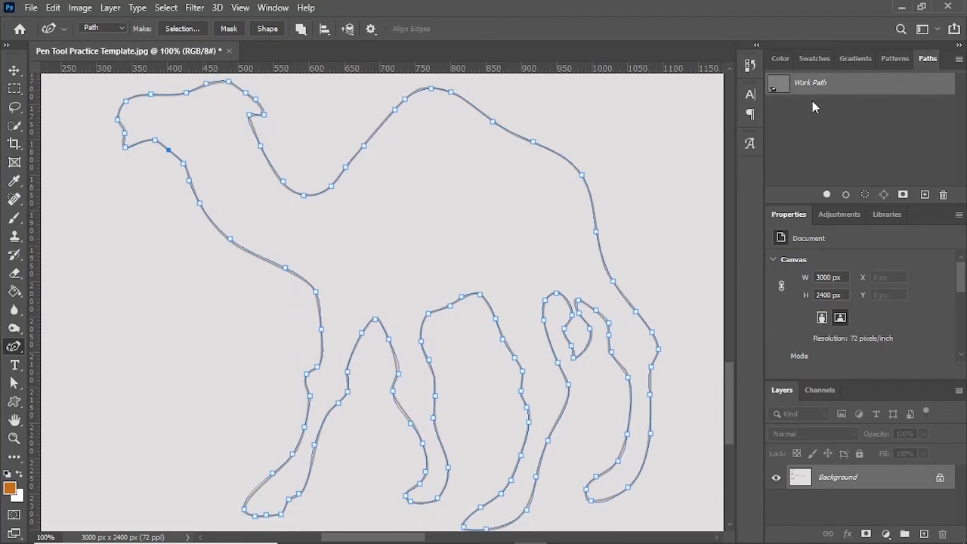
mouse_move(812, 86)
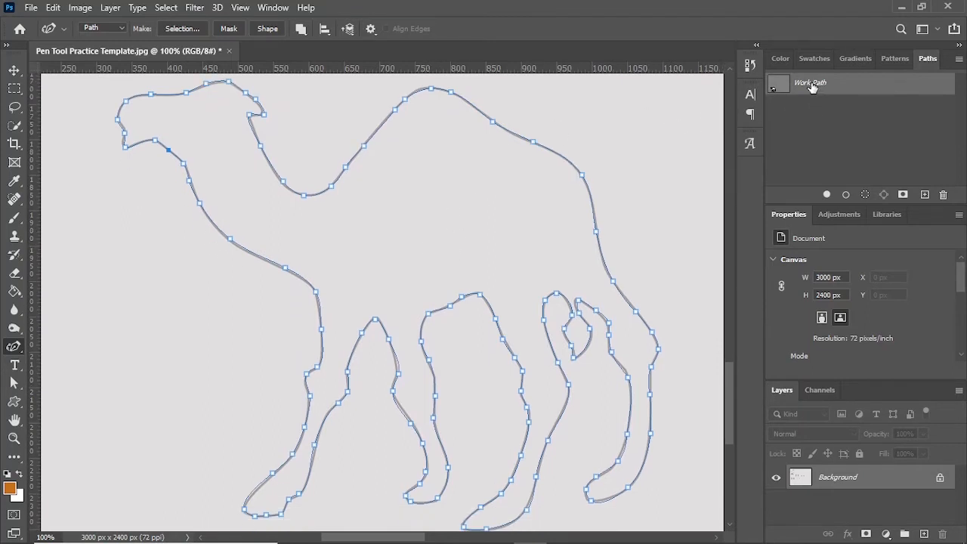
Save the camel work path under the default name Path 1 via the Paths panel
double_click(810, 82)
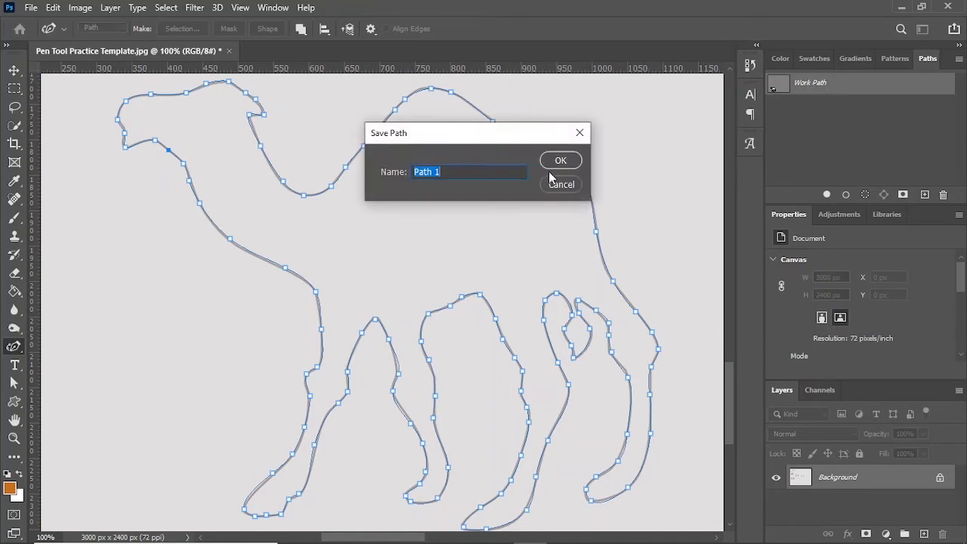
left_click(560, 160)
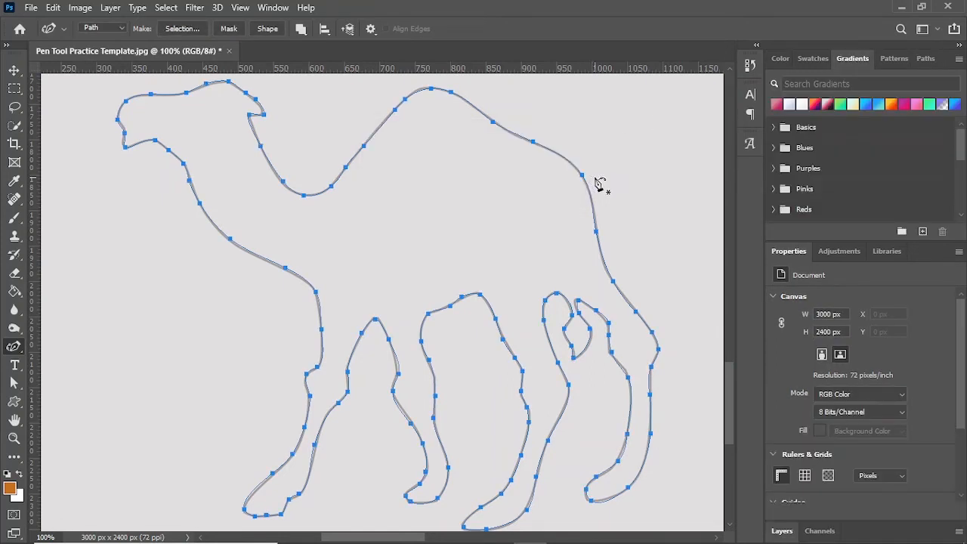
left_click(782, 290)
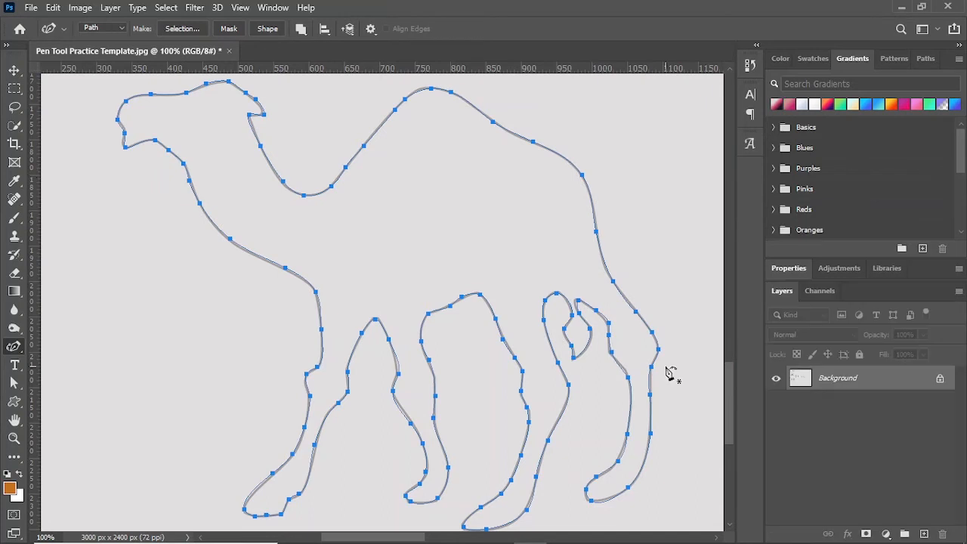
mouse_move(332, 189)
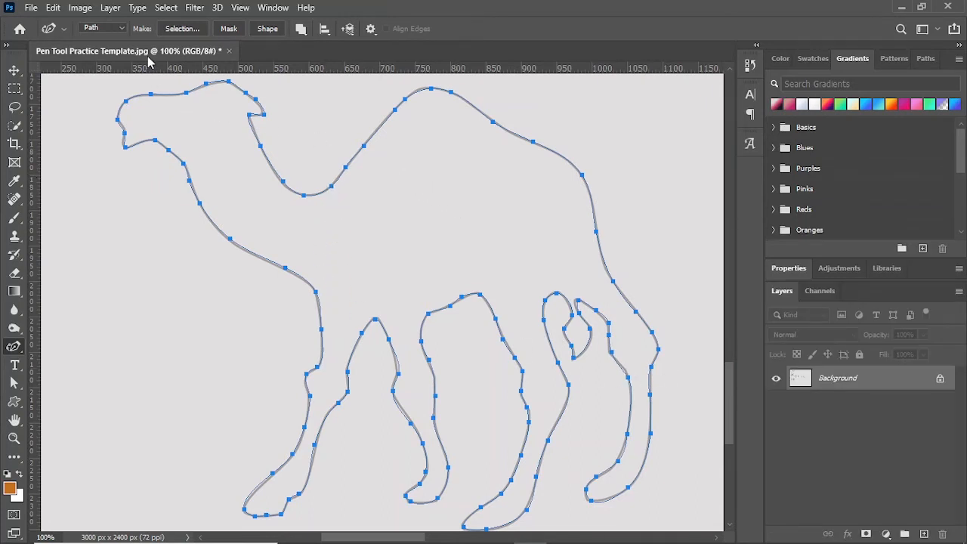
mouse_move(196, 119)
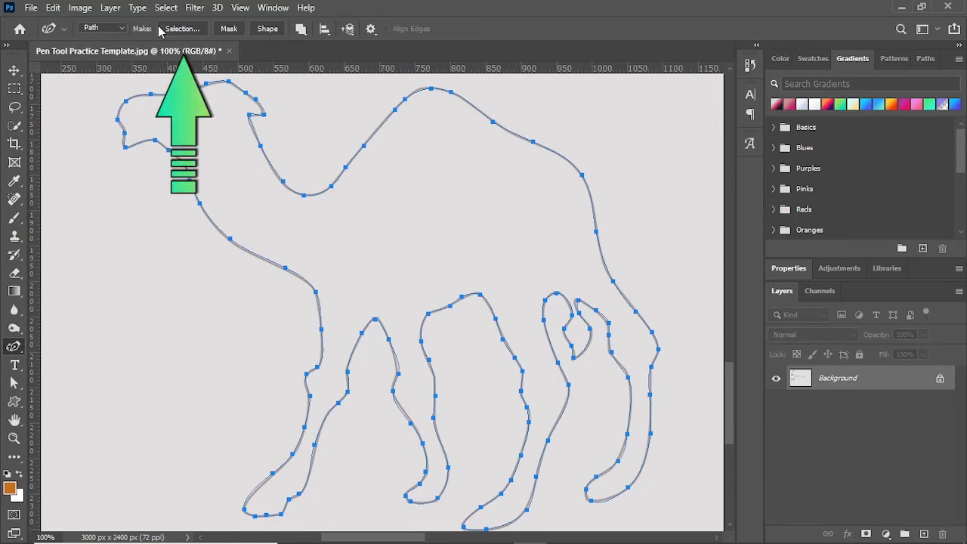
left_click(181, 29)
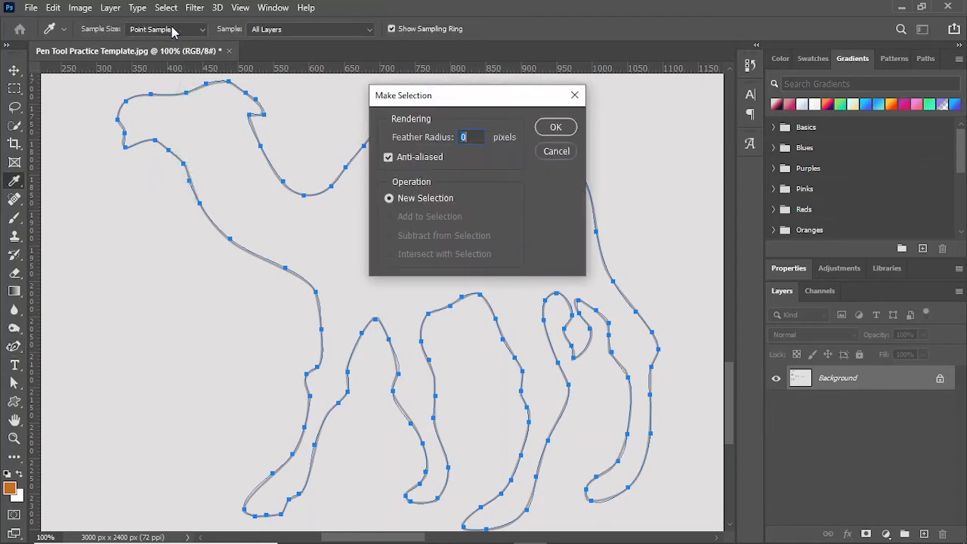
mouse_move(556, 126)
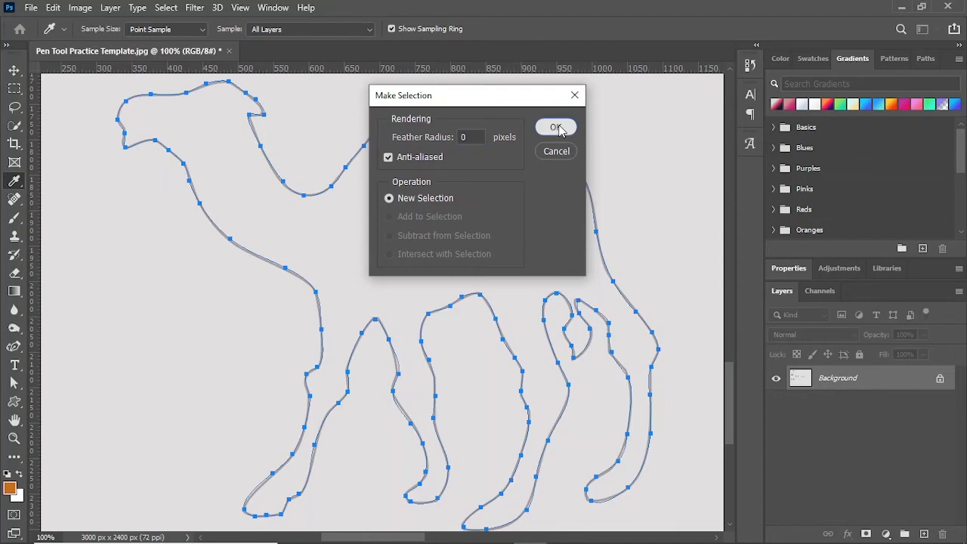
left_click(555, 127)
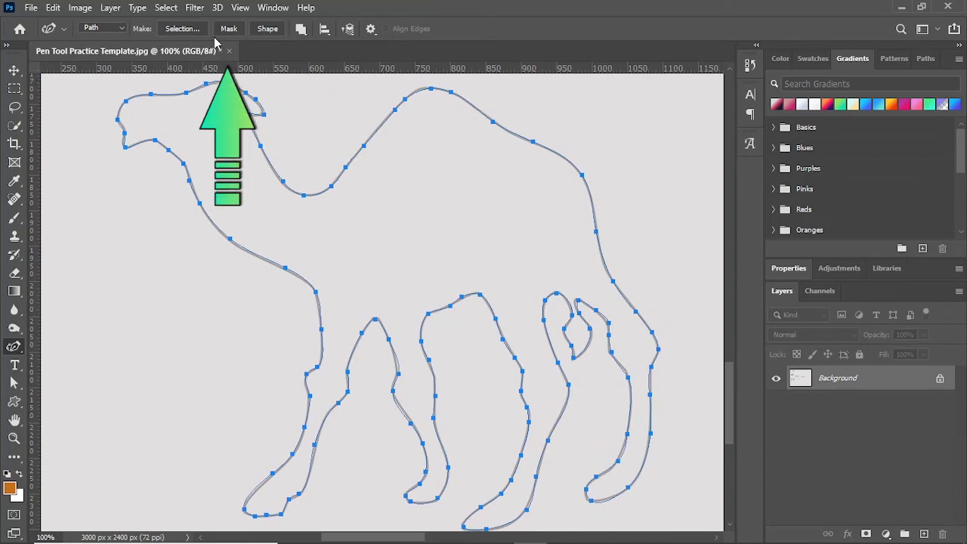
left_click(228, 27)
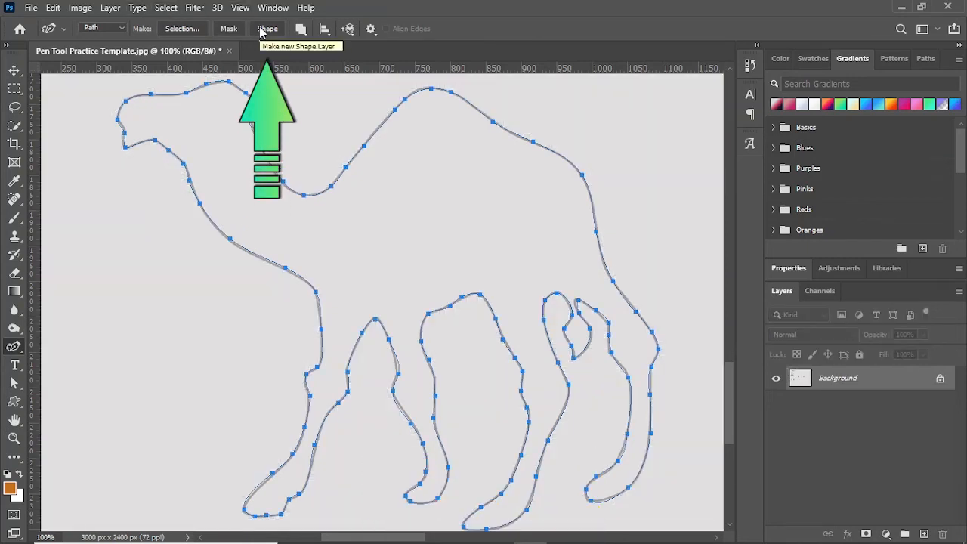
Convert the camel path into a new shape layer, Shape 1, from the options bar
left_click(267, 28)
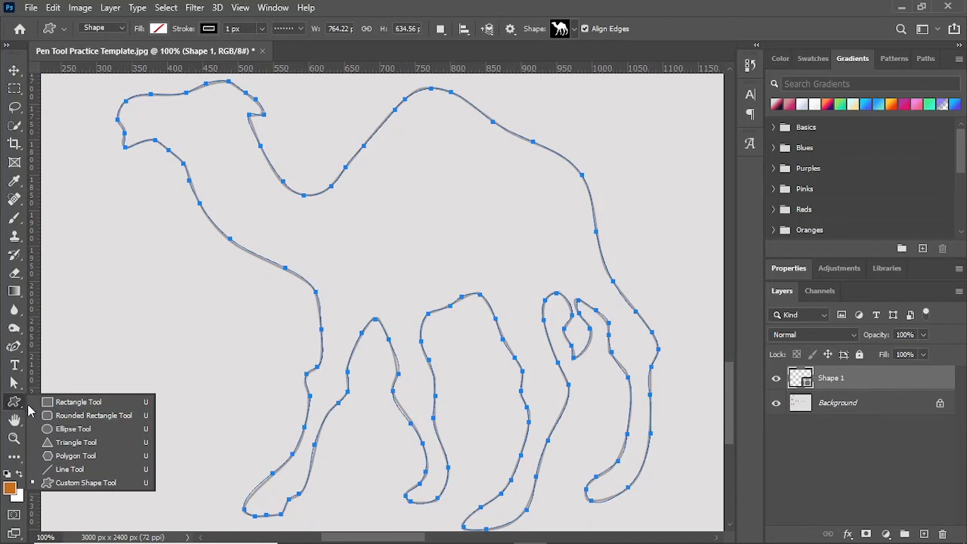
mouse_move(58, 486)
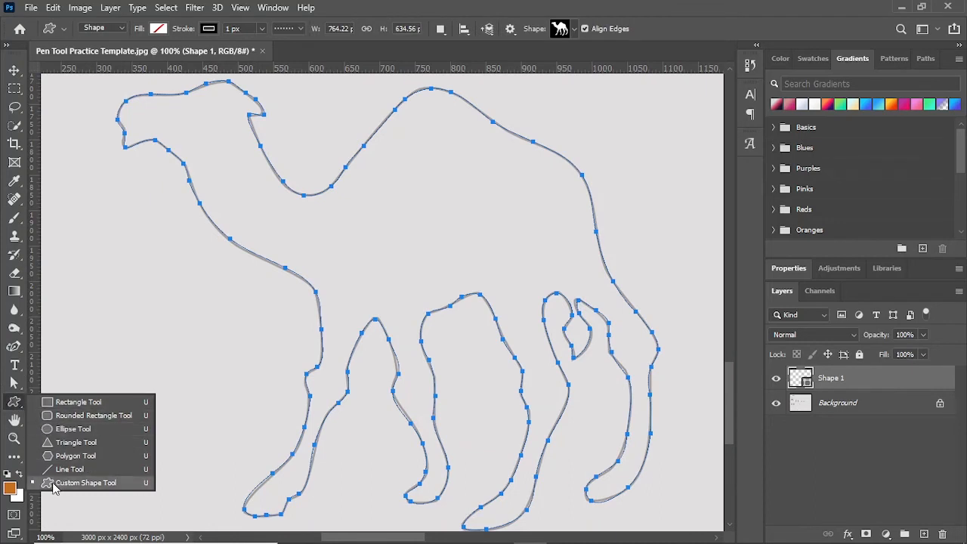
mouse_move(18, 405)
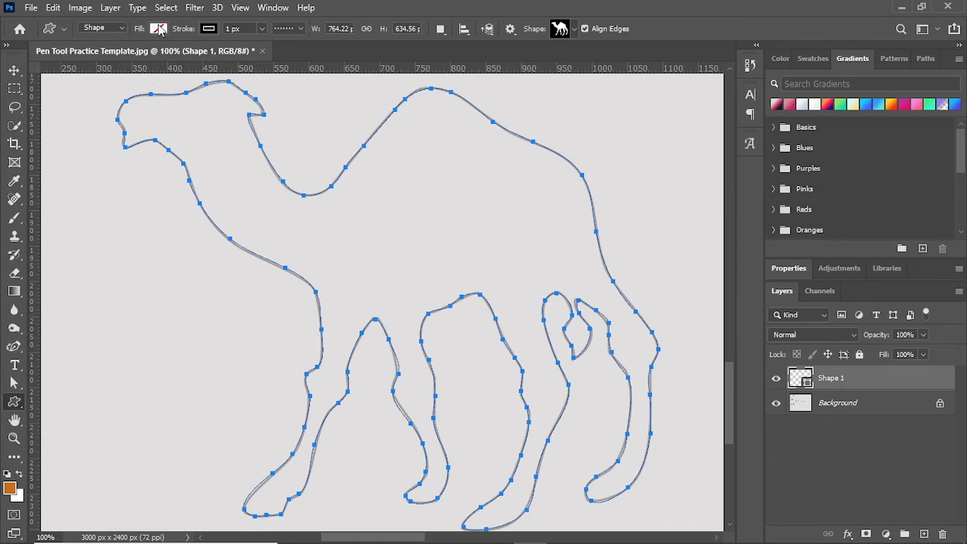
Set the shape's fill to a peach-to-pink gradient from the Oranges presets
left_click(159, 29)
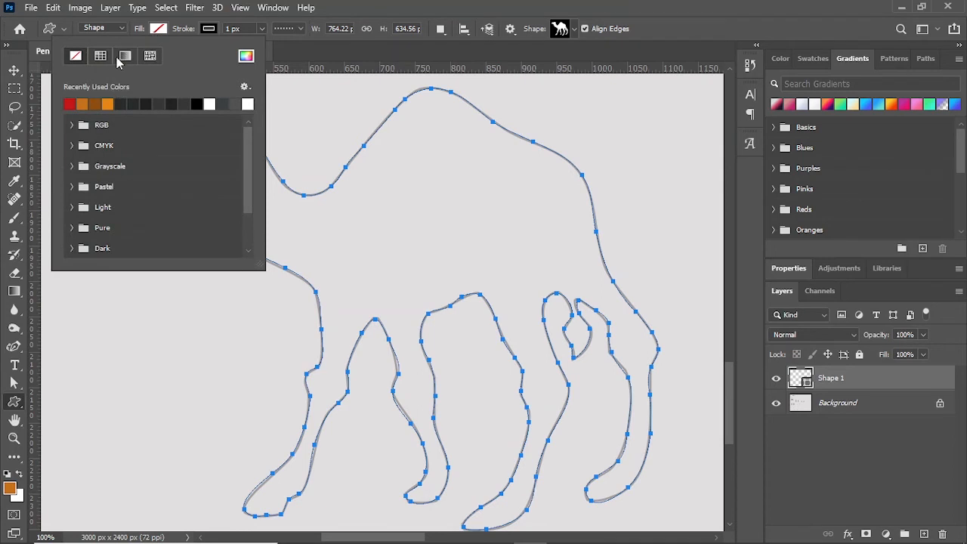
left_click(124, 56)
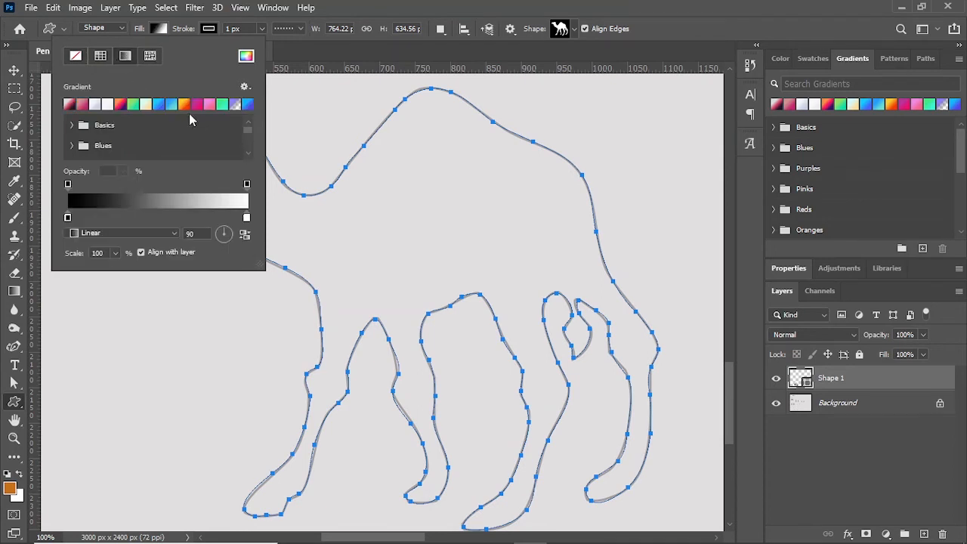
left_click(133, 105)
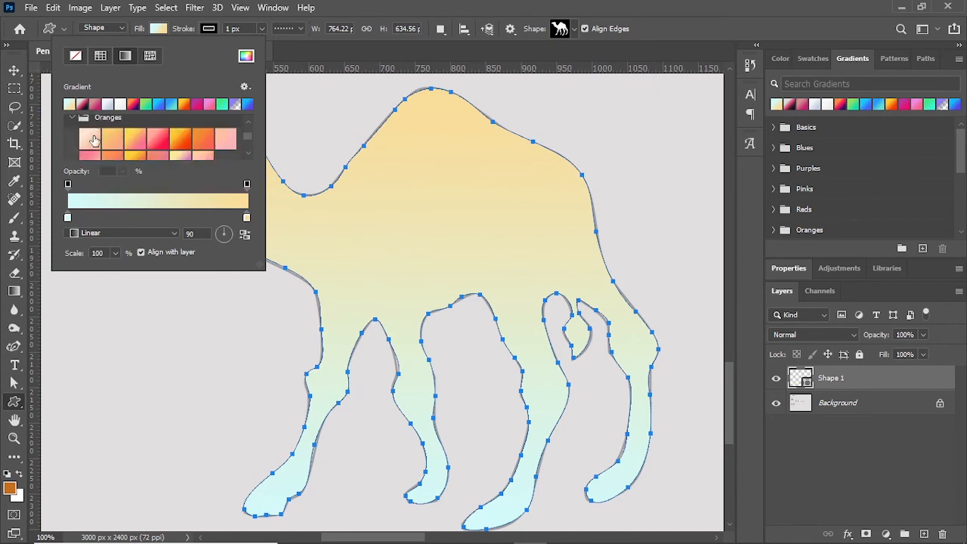
left_click(91, 137)
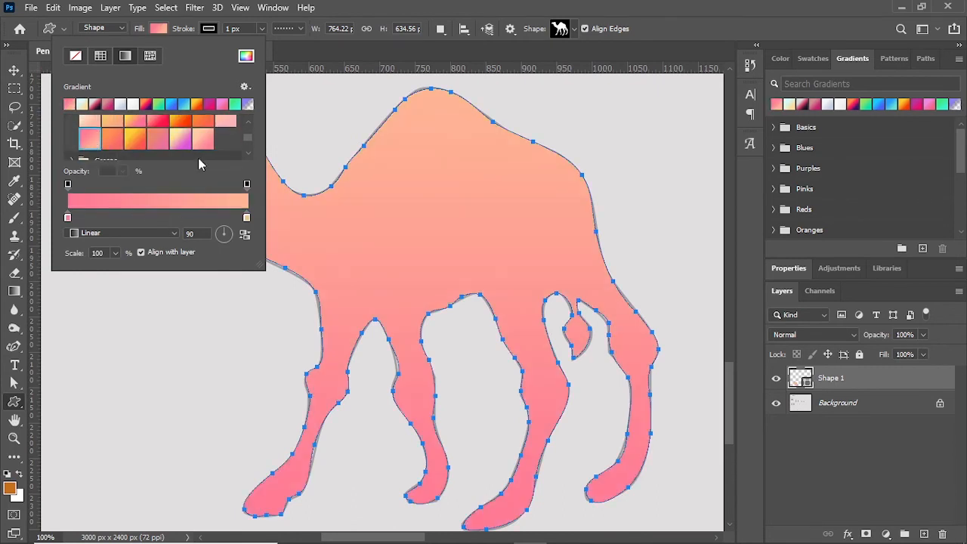
mouse_move(365, 28)
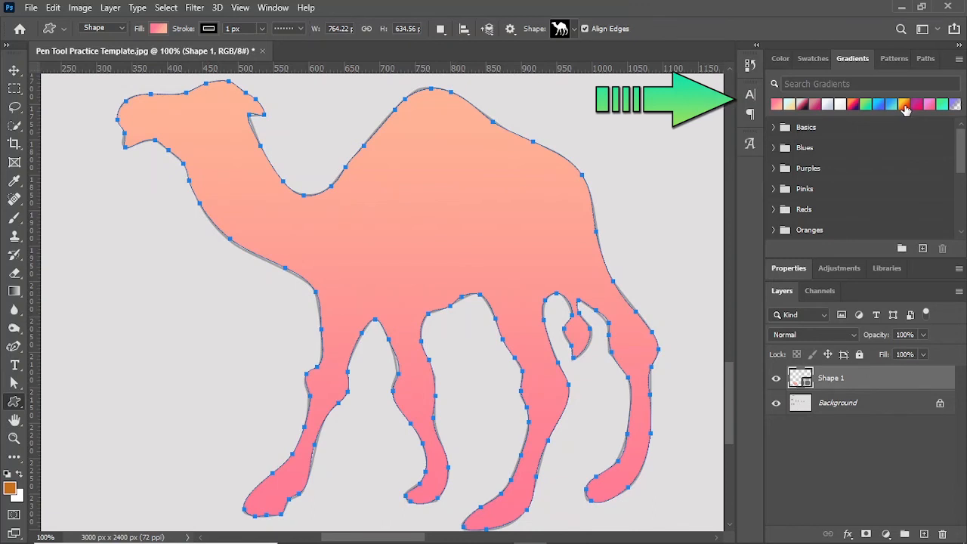
Swap the camel's fill for the pink-magenta swatch in the Gradients panel
left_click(918, 104)
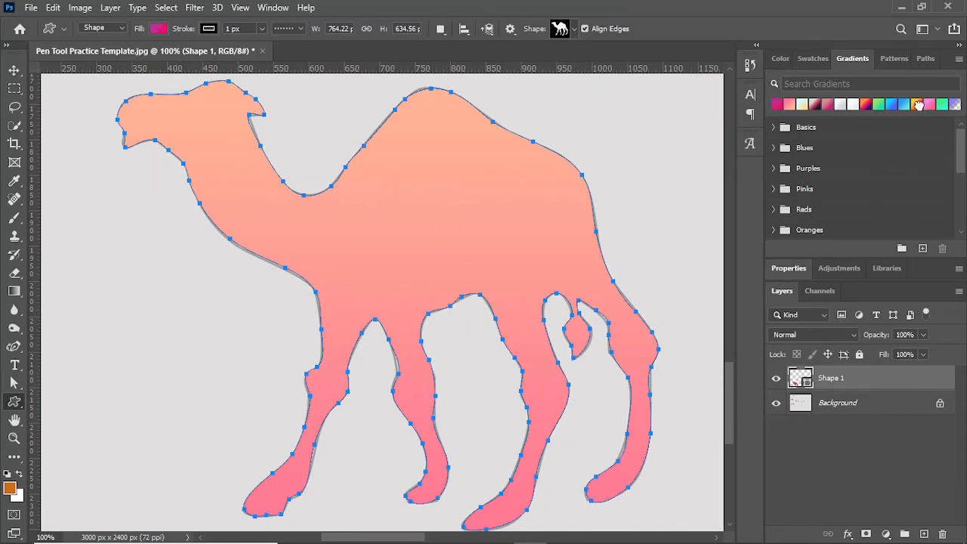
left_click(917, 105)
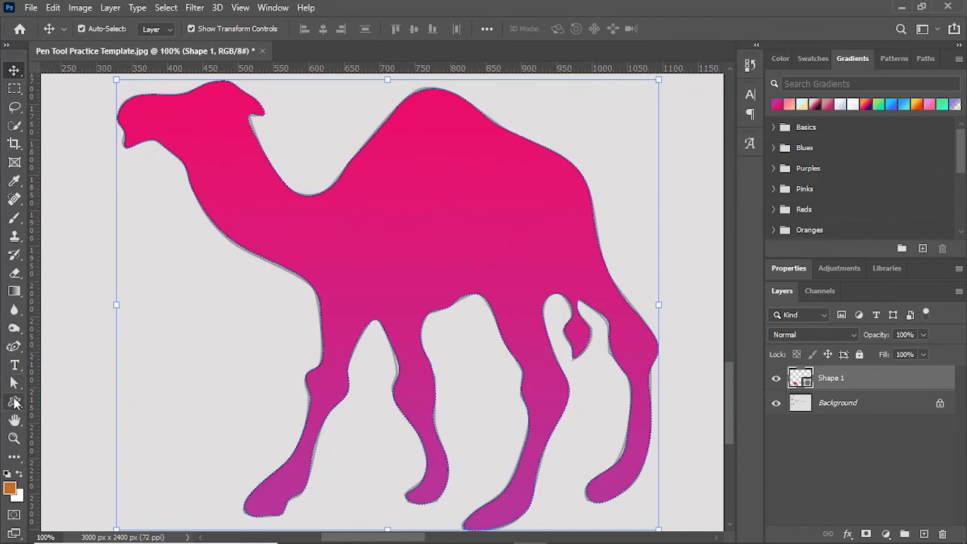
left_click(14, 401)
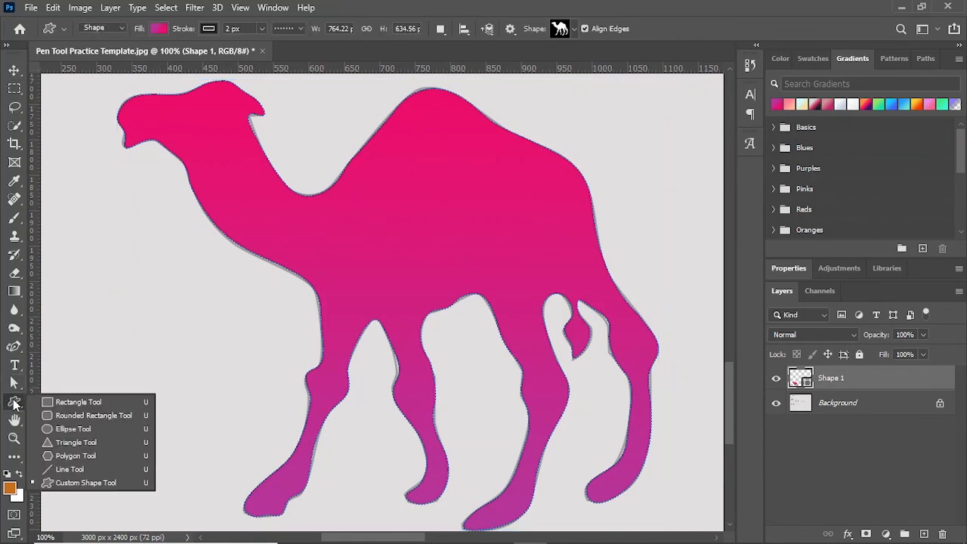